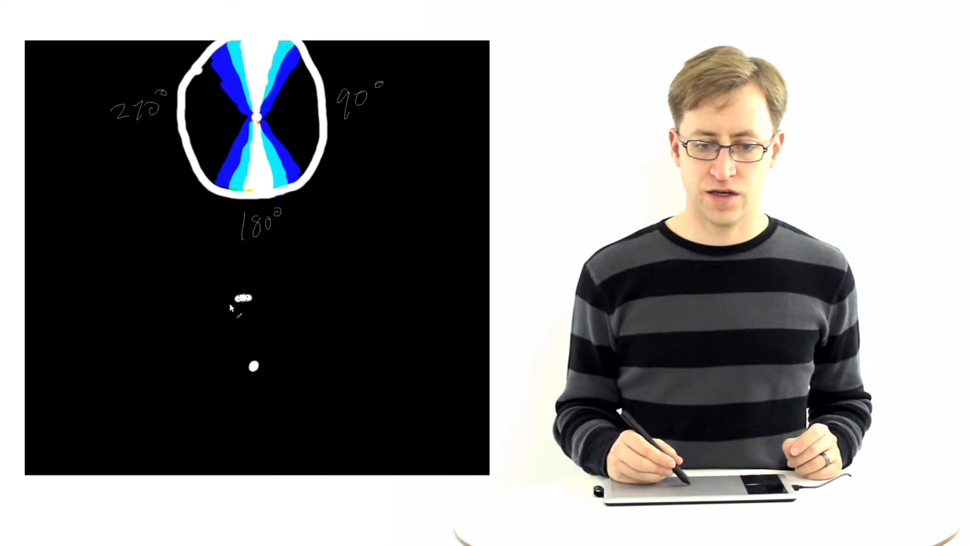
- Draw a white circle around the small dot below the 180° angle diagram
{"action": "left_click_drag", "start_coordinate": [246, 295], "coordinate": [303, 336]}
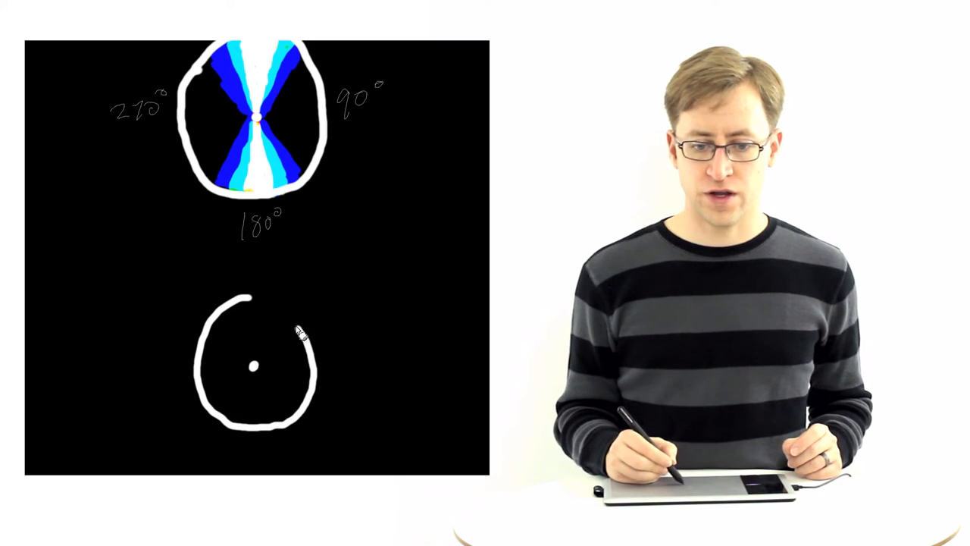